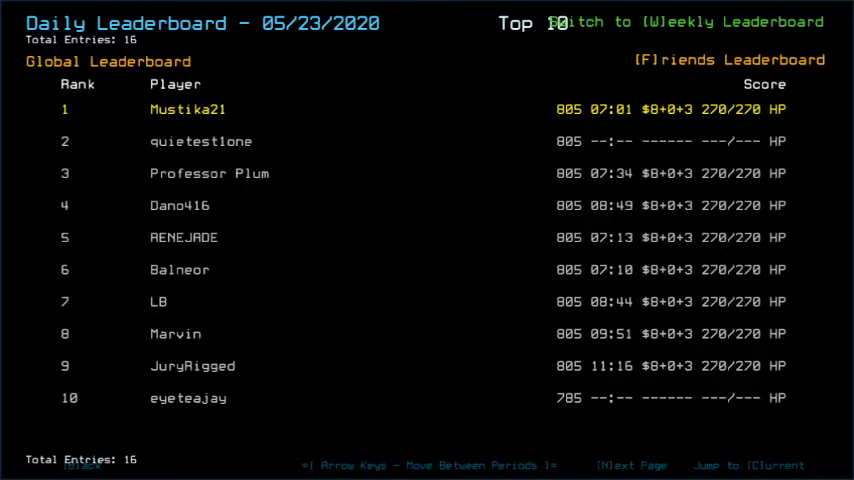
# Step: Leave the previous day's leaderboard and return to the Challenge Launcher
pyautogui.click(693, 59)
pyautogui.write('d')
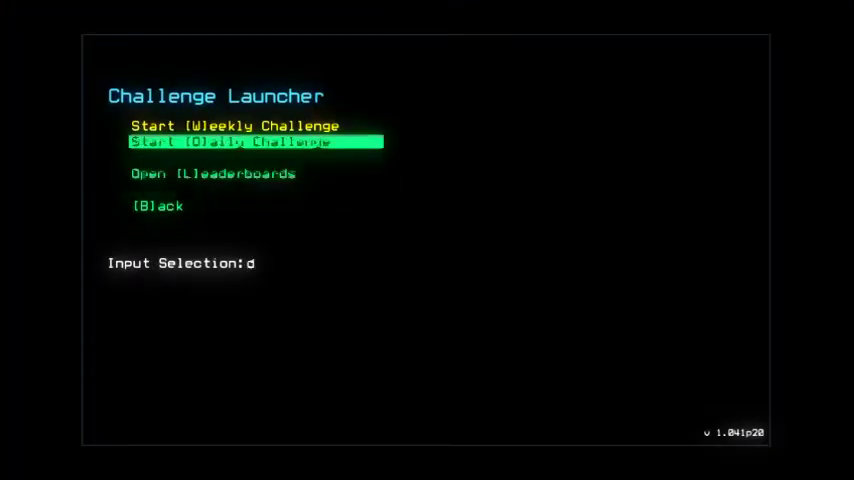
# Step: Start the Daily Challenge mission on the derelict ship
pyautogui.press('Return')
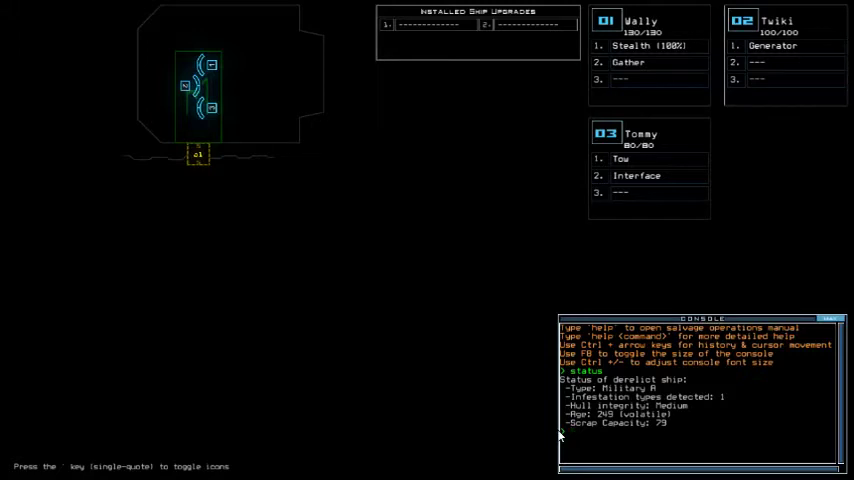
pyautogui.moveTo(52, 432)
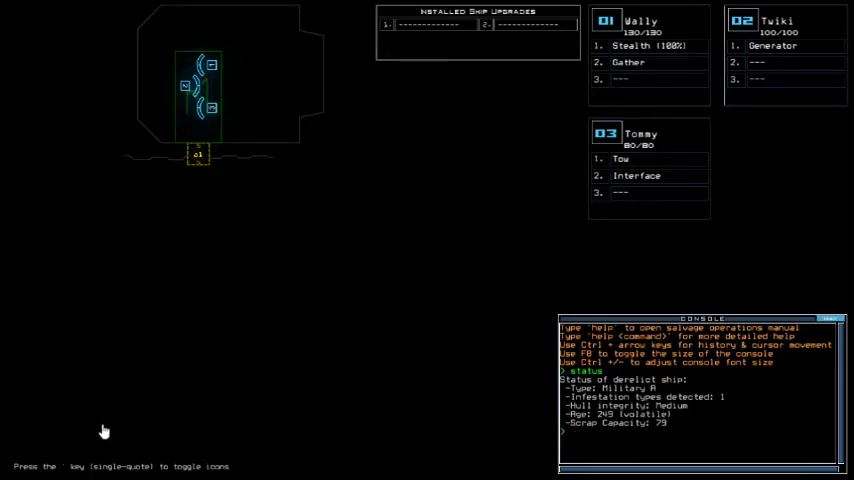
pyautogui.moveTo(789, 134)
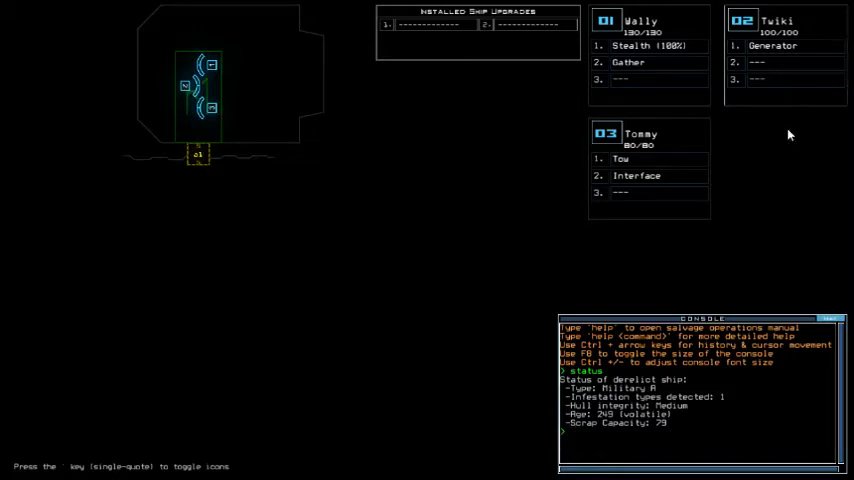
pyautogui.moveTo(693, 123)
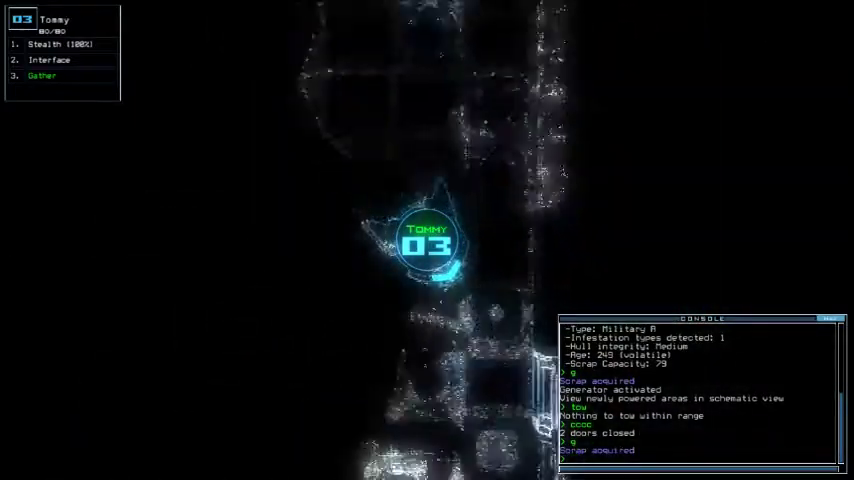
# Step: Direct the drones from the console while exploring the derelict for scrap
pyautogui.click(49, 60)
pyautogui.write('out')
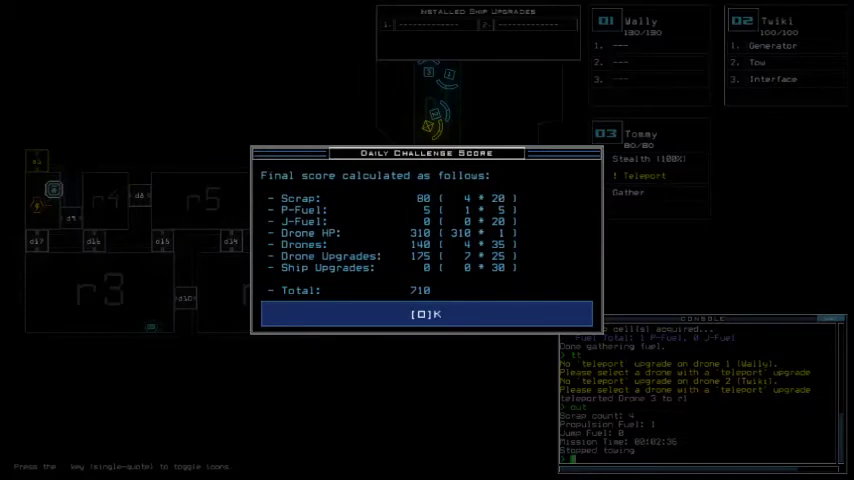
# Step: Accept the 710-point Daily Challenge score and bring up the 05/24/2020 leaderboard
pyautogui.click(426, 314)
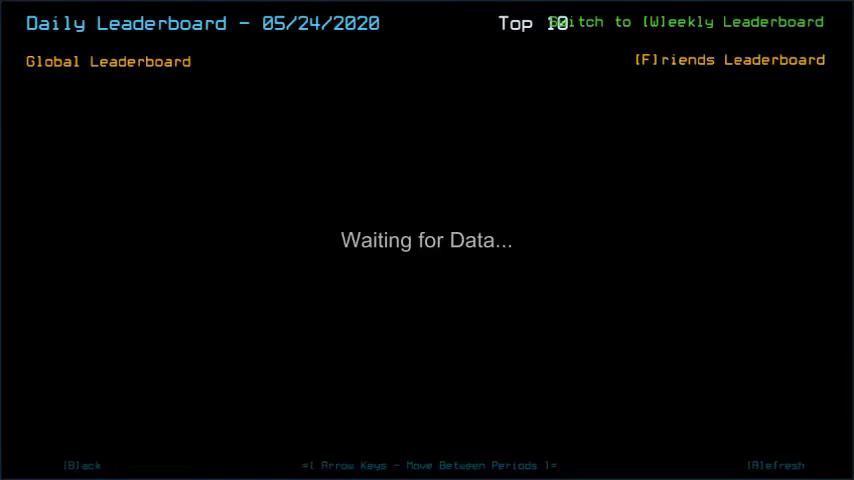